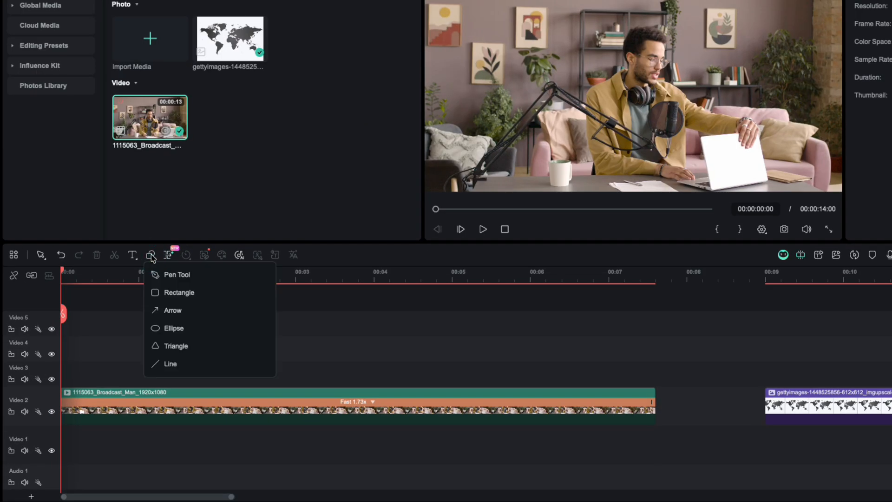
Trace a freeform pen path along the microphone arm over the broadcast video.
{"action": "left_click", "coordinate": [168, 254]}
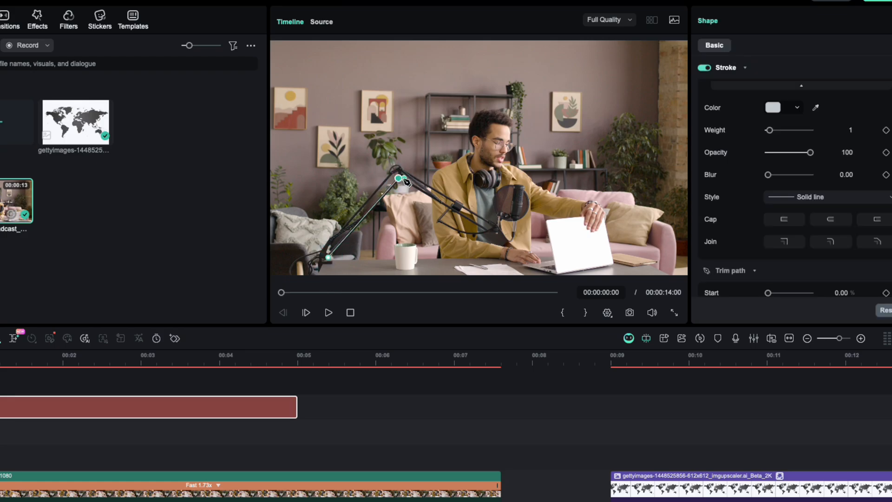
{"action": "left_click_drag", "start_coordinate": [399, 178], "coordinate": [526, 222]}
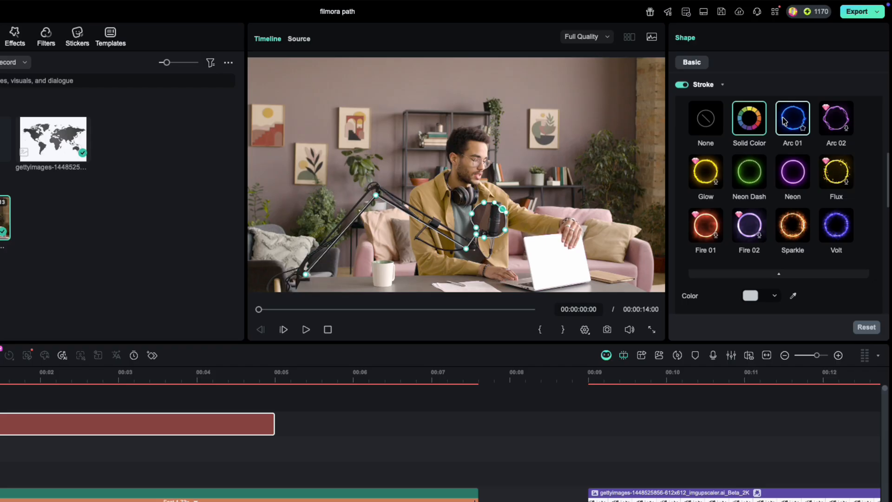
Give the mic-arm path a glowing Arc-style stroke and start recoloring it red.
{"action": "left_click", "coordinate": [791, 118]}
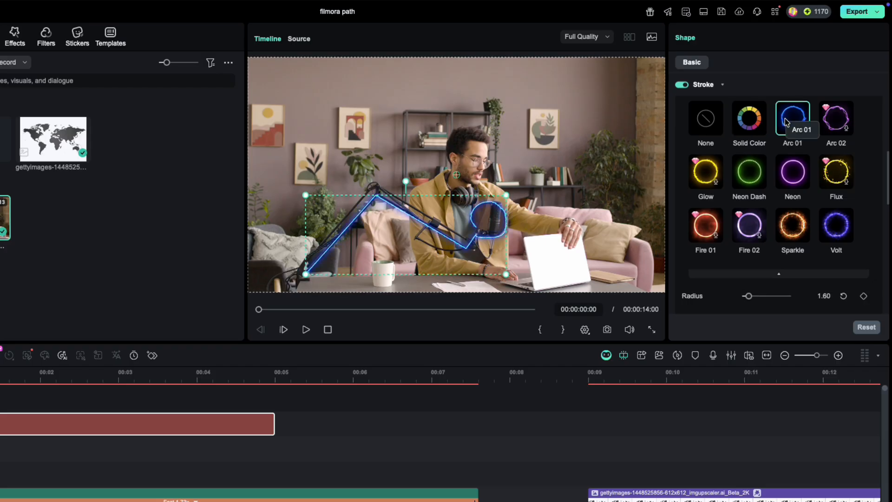
{"action": "left_click", "coordinate": [792, 173]}
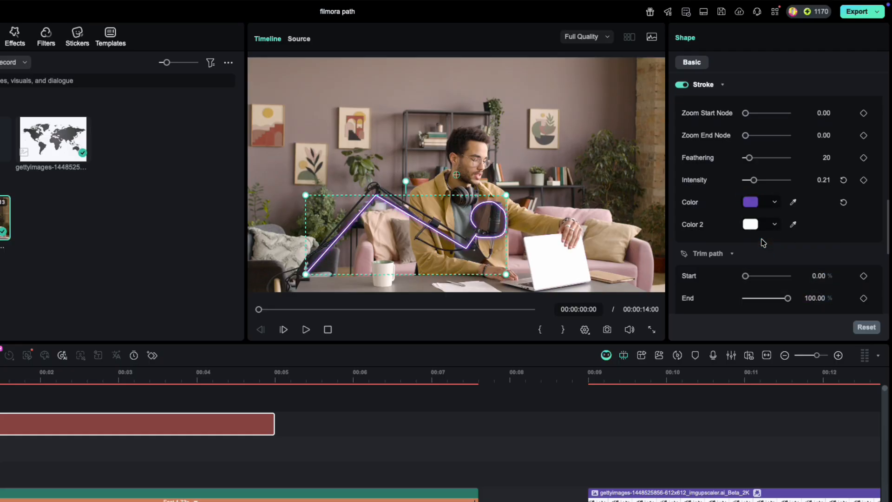
{"action": "left_click", "coordinate": [750, 202]}
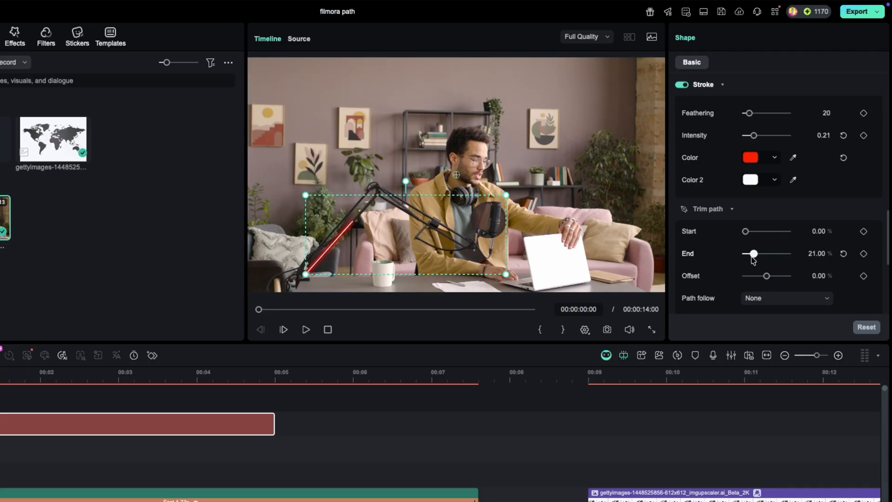
Keyframe the Trim path End at the clip start so the line begins undrawn.
{"action": "left_click_drag", "start_coordinate": [754, 252], "coordinate": [791, 253]}
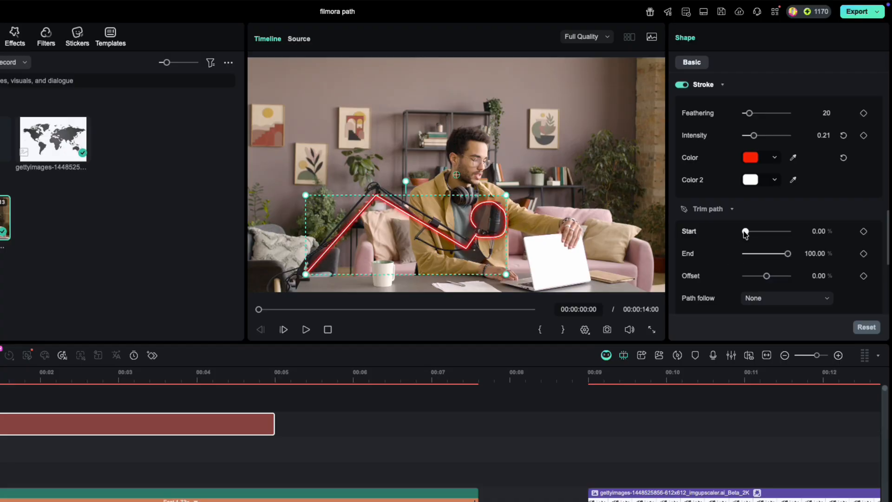
{"action": "left_click_drag", "start_coordinate": [745, 232], "coordinate": [764, 232]}
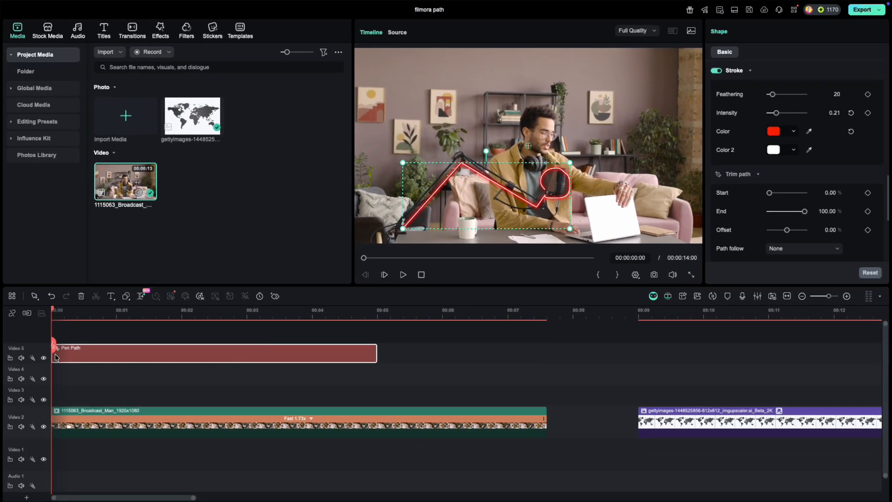
{"action": "left_click", "coordinate": [868, 211]}
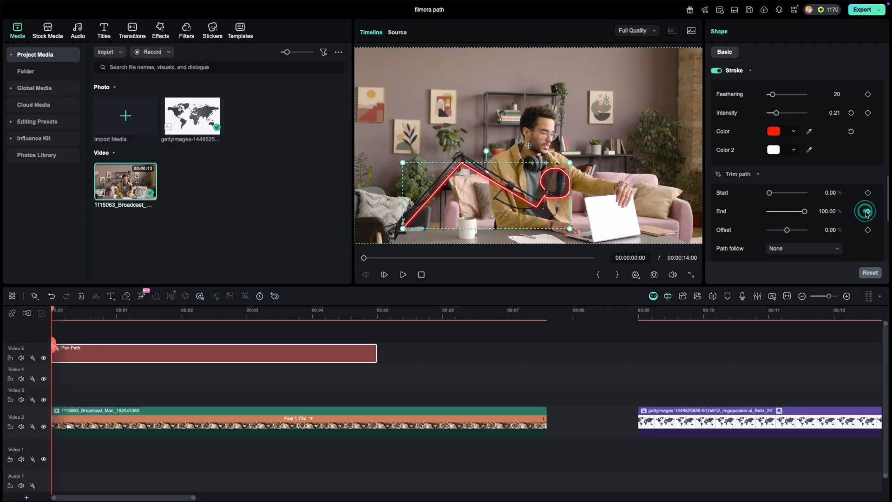
{"action": "left_click", "coordinate": [866, 211]}
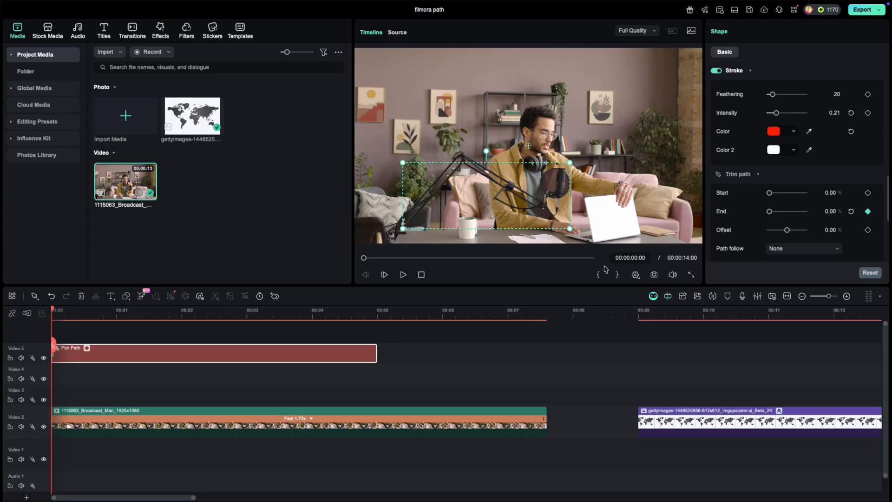
Keyframe End at 100% about two seconds in and scrub to check the draw-in animation.
{"action": "left_click", "coordinate": [221, 310]}
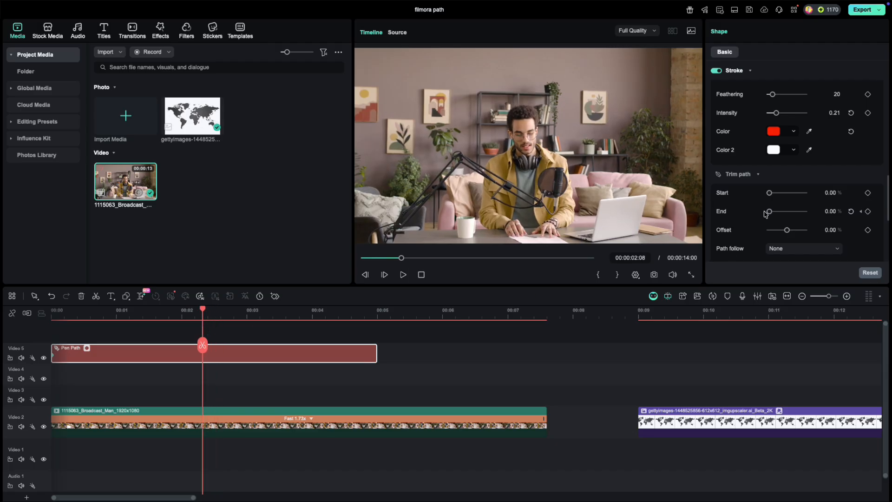
{"action": "left_click_drag", "start_coordinate": [769, 211], "coordinate": [806, 211]}
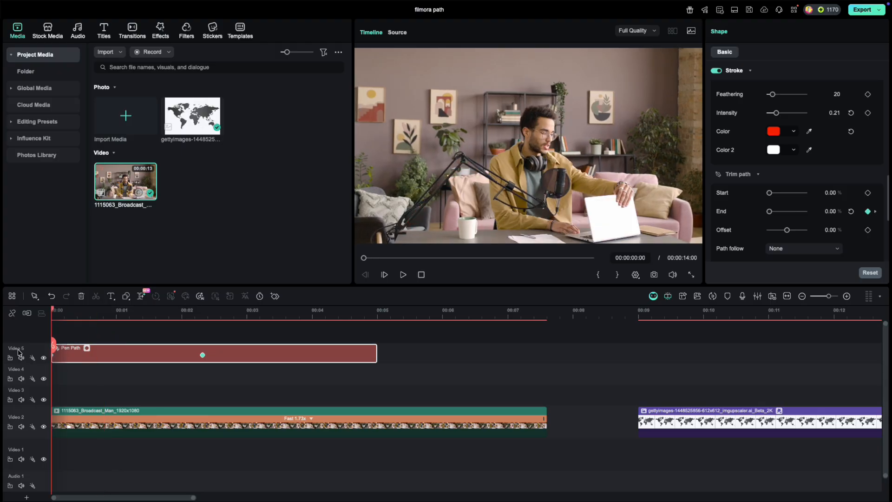
{"action": "left_click", "coordinate": [402, 275]}
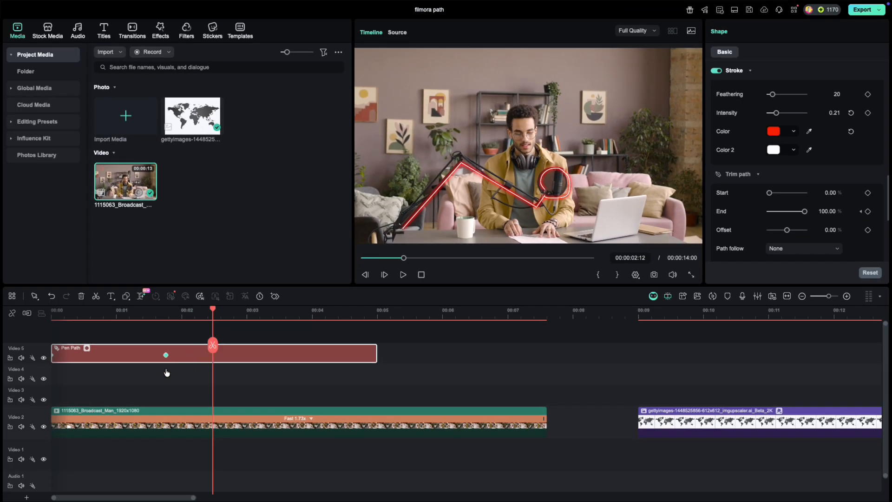
{"action": "mouse_move", "coordinate": [221, 307]}
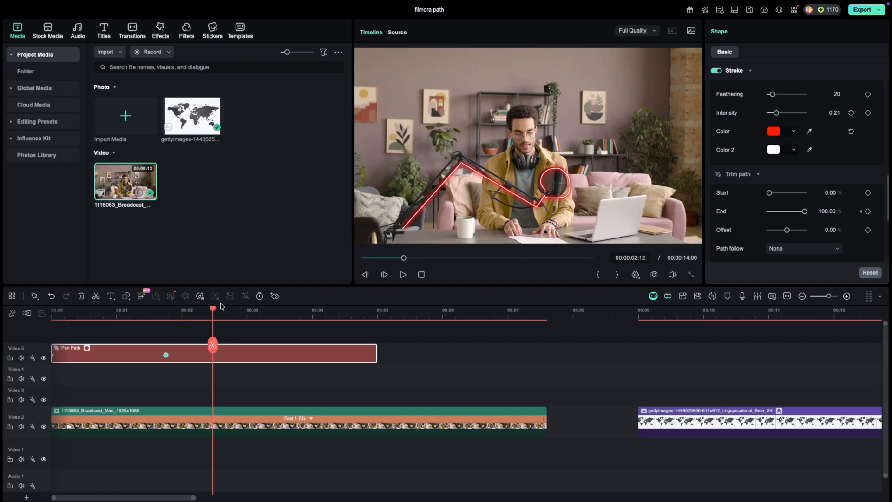
{"action": "left_click", "coordinate": [402, 274]}
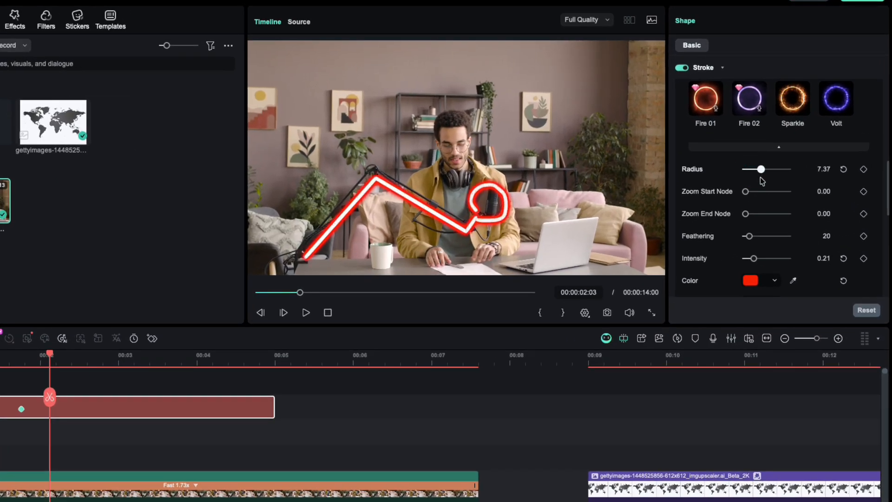
Set the neon glow radius to about 3.4, add feathering, and settle intensity at 0.16.
{"action": "left_click_drag", "start_coordinate": [761, 169], "coordinate": [752, 169]}
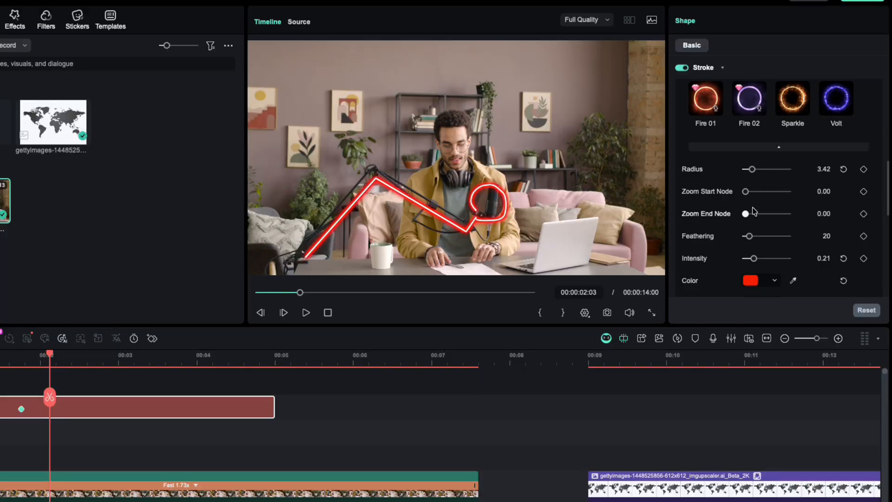
{"action": "left_click_drag", "start_coordinate": [748, 235], "coordinate": [752, 224]}
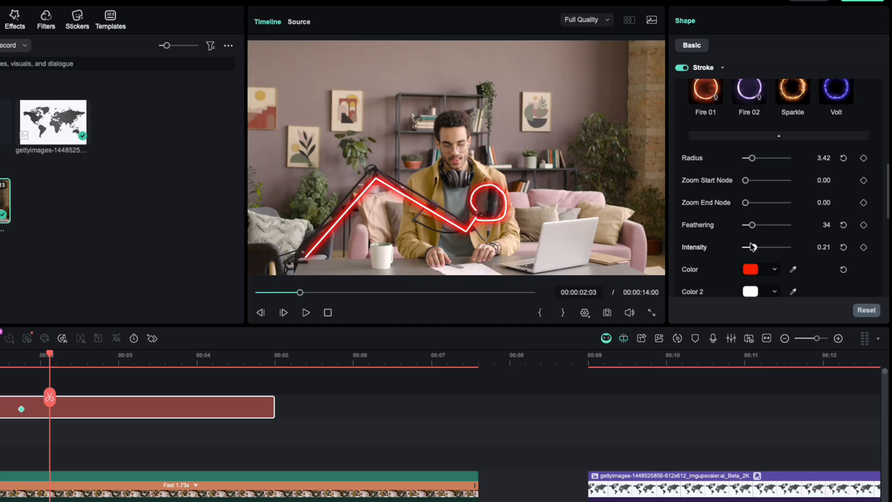
{"action": "left_click_drag", "start_coordinate": [749, 248], "coordinate": [781, 247]}
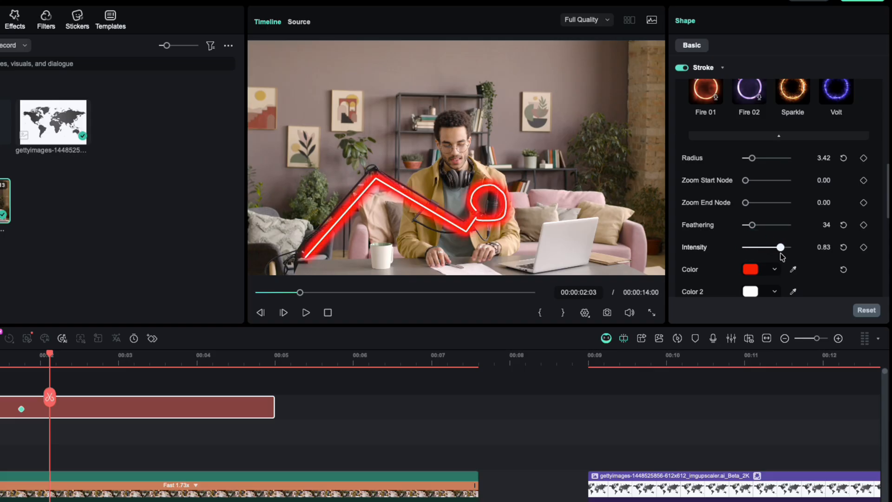
{"action": "left_click_drag", "start_coordinate": [781, 247], "coordinate": [752, 247]}
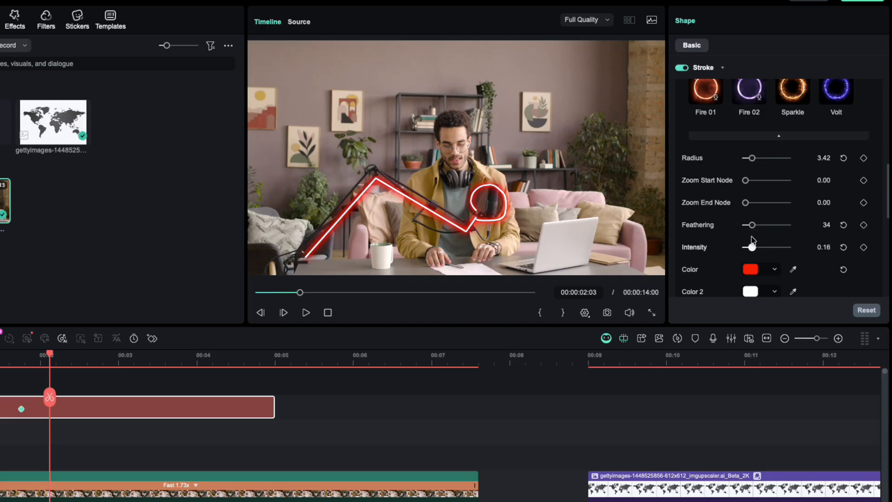
{"action": "left_click_drag", "start_coordinate": [754, 247], "coordinate": [745, 247]}
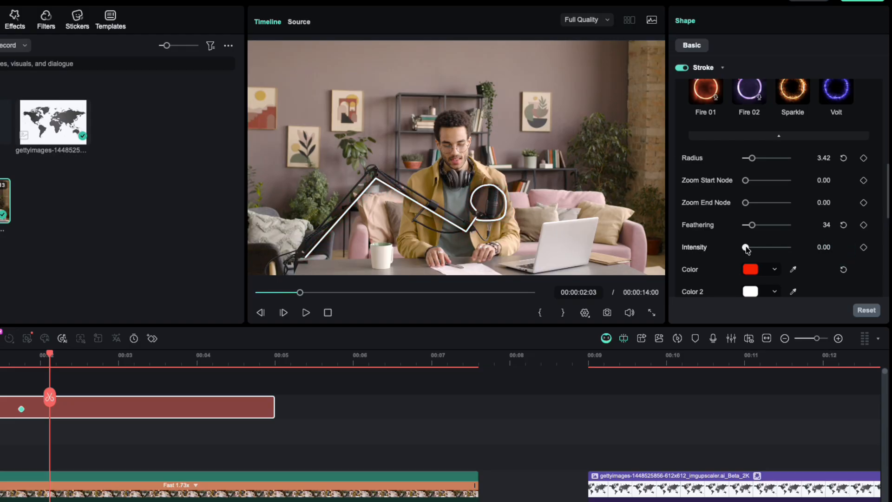
{"action": "left_click_drag", "start_coordinate": [746, 247], "coordinate": [751, 248]}
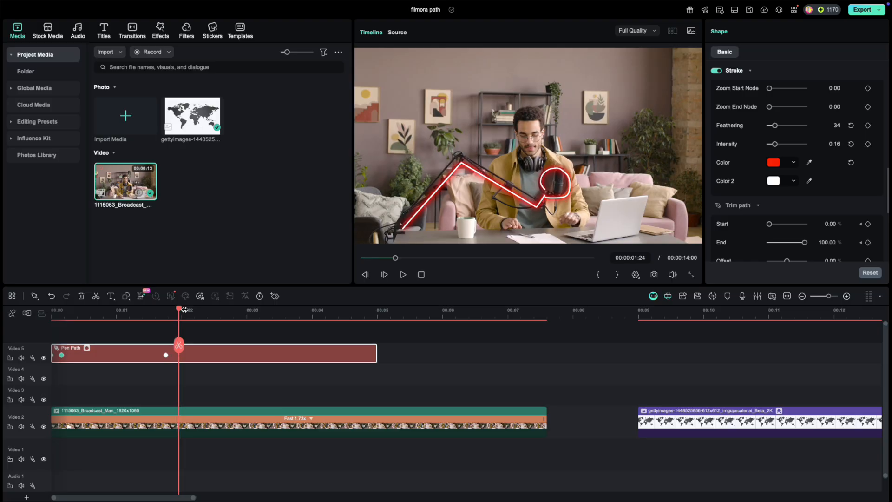
Set Trim path End to 0% and keyframe it at the clip start.
{"action": "left_click_drag", "start_coordinate": [769, 224], "coordinate": [805, 223]}
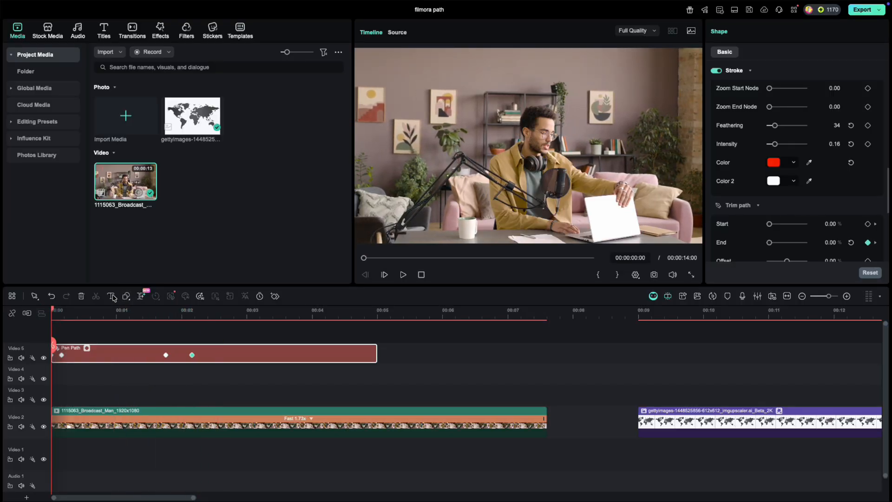
{"action": "left_click", "coordinate": [127, 296]}
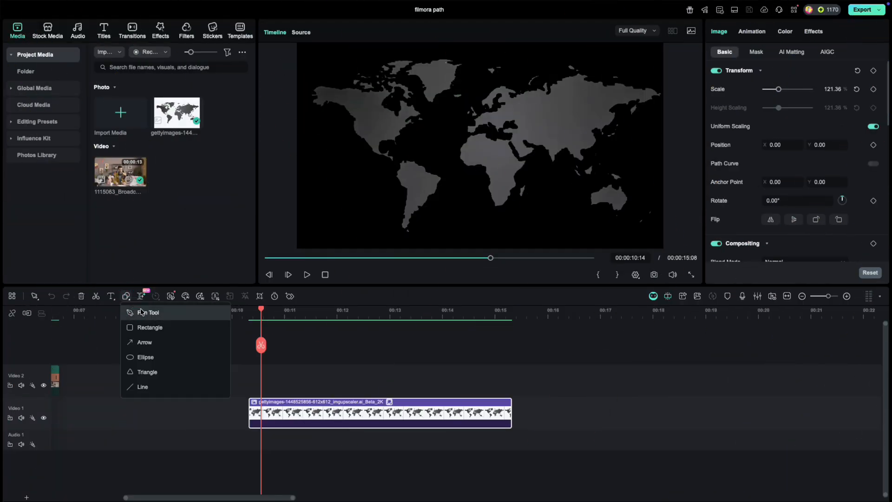
Draw a pen path across the world map and reshape its curve near the Indian Ocean.
{"action": "left_click", "coordinate": [147, 312]}
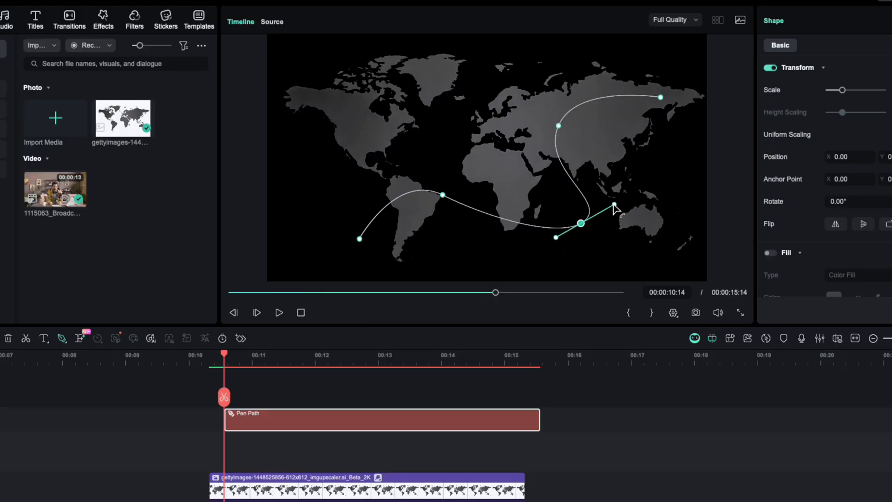
{"action": "left_click_drag", "start_coordinate": [614, 207], "coordinate": [555, 267]}
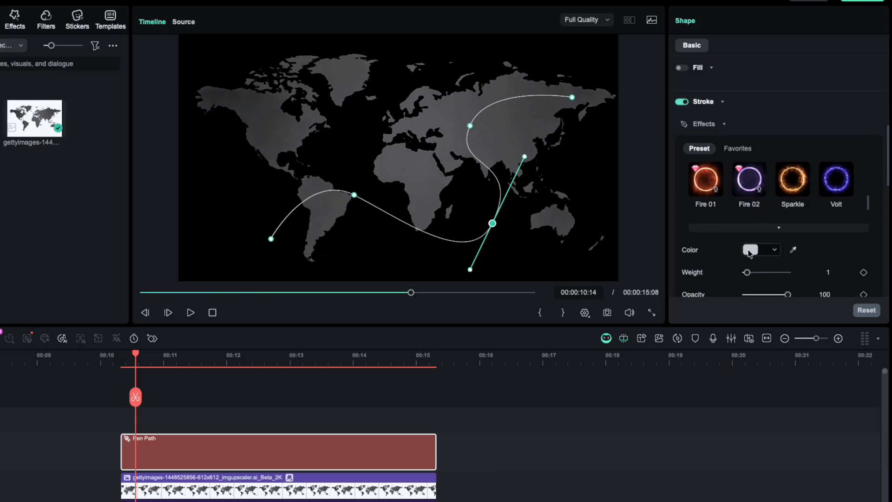
Make the route stroke green with weight 3 and a dotted line style.
{"action": "left_click", "coordinate": [757, 249]}
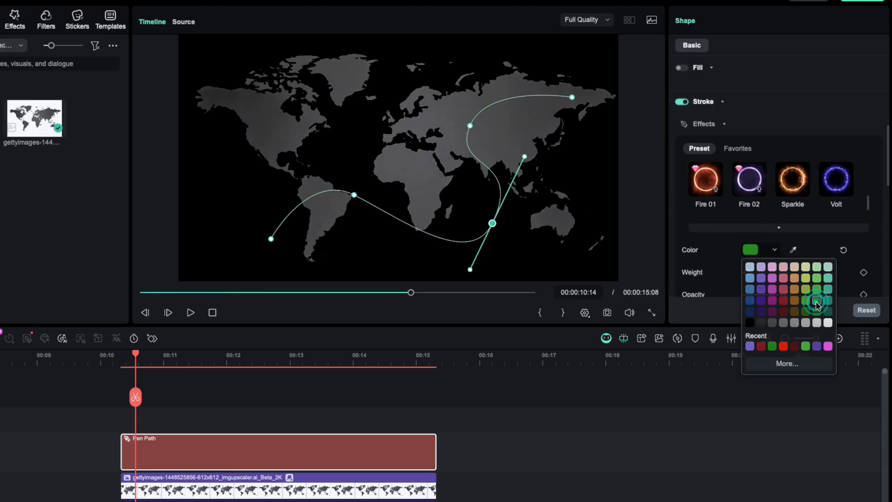
{"action": "left_click", "coordinate": [817, 300]}
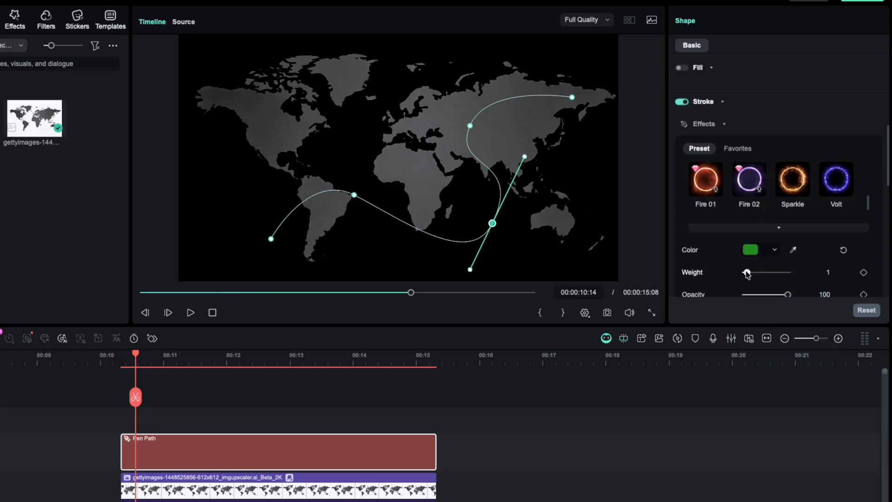
{"action": "left_click_drag", "start_coordinate": [746, 273], "coordinate": [751, 272]}
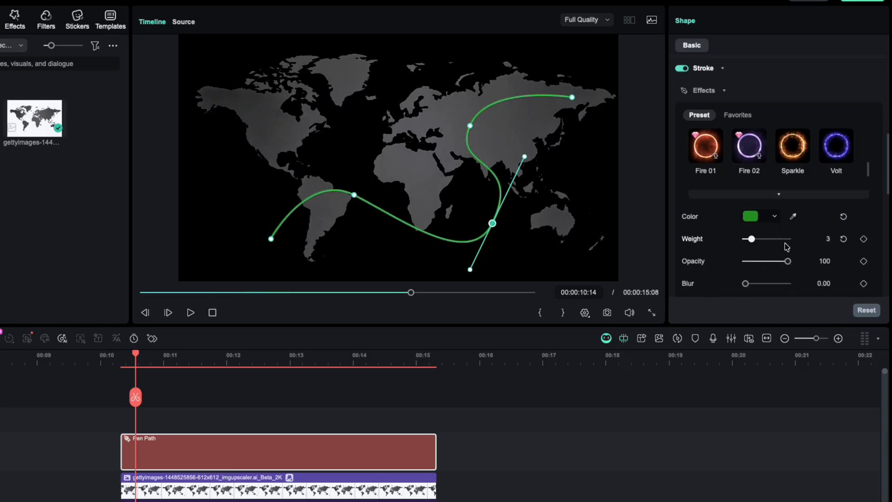
{"action": "scroll", "scroll_direction": "down", "scroll_amount": 3}
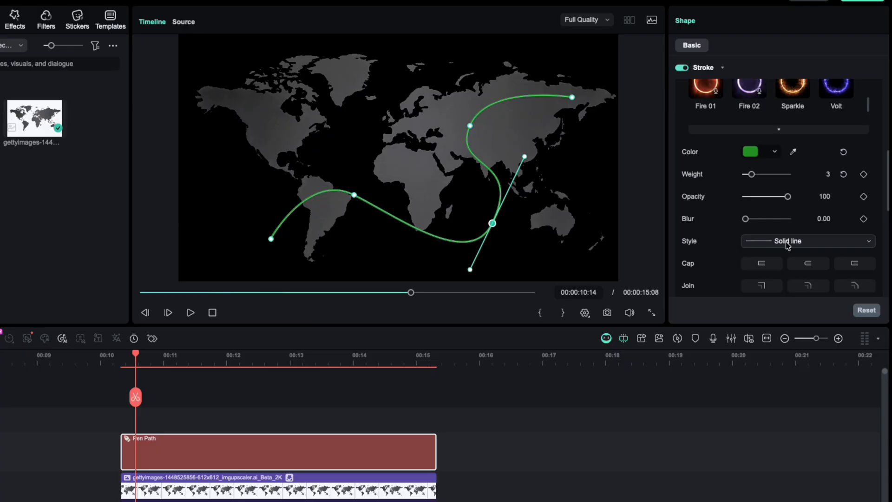
{"action": "left_click", "coordinate": [806, 241]}
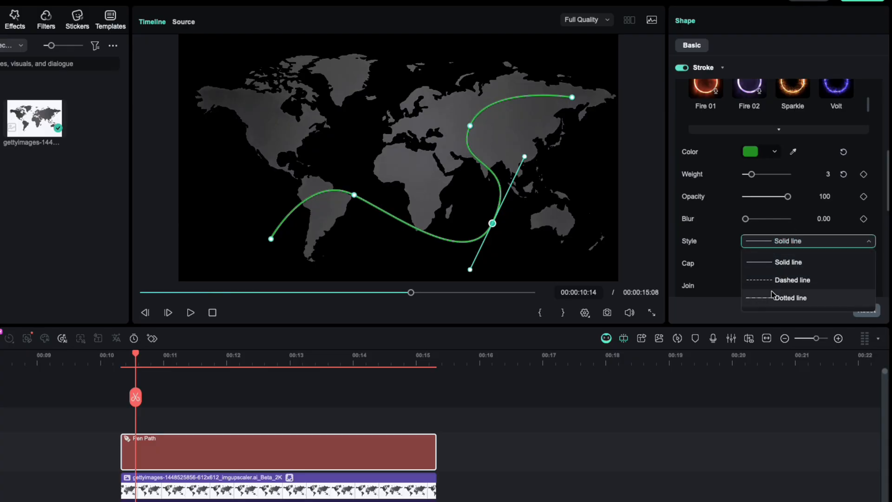
{"action": "left_click", "coordinate": [790, 297]}
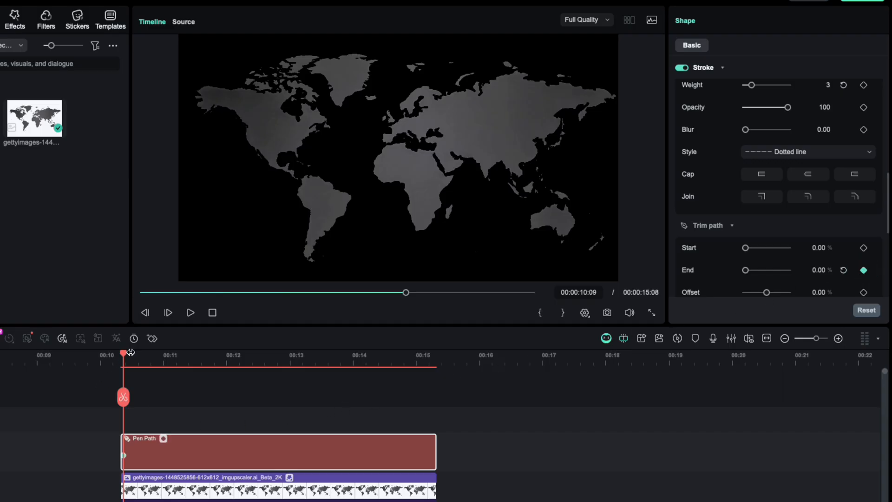
About 13 s in, raise Trim path End so the route draws itself across the map.
{"action": "left_click_drag", "start_coordinate": [123, 353], "coordinate": [292, 356]}
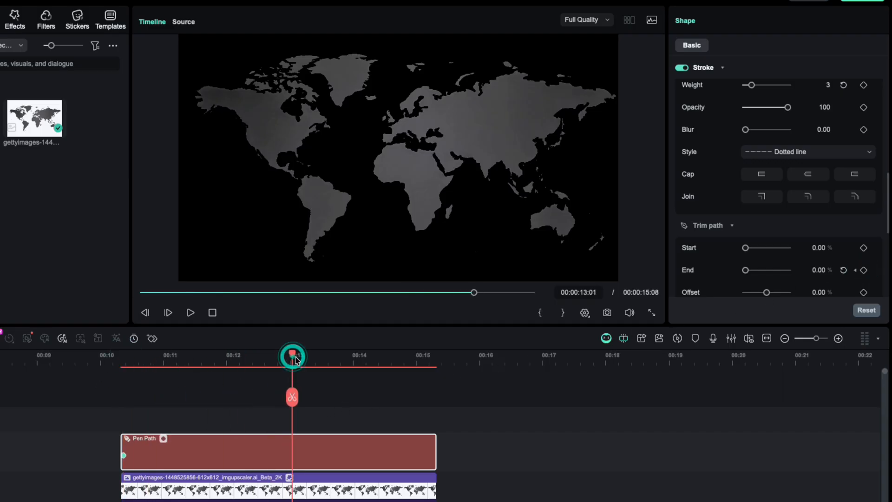
{"action": "left_click_drag", "start_coordinate": [745, 269], "coordinate": [759, 269]}
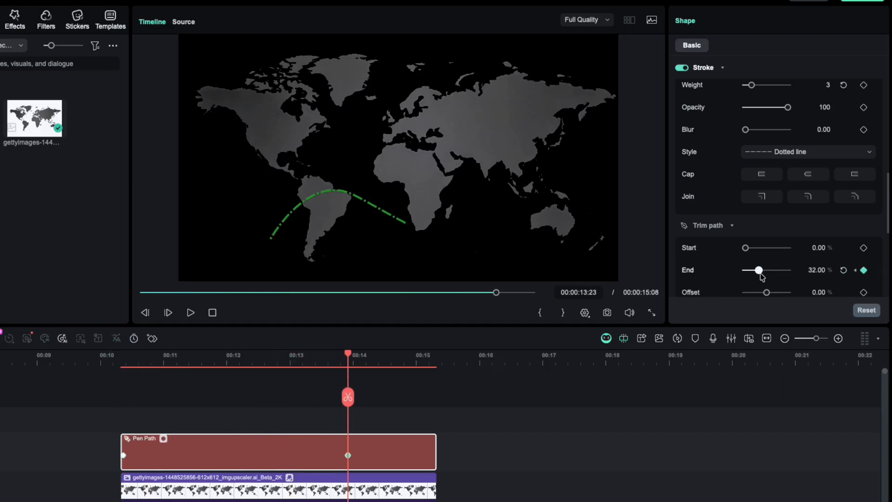
{"action": "left_click_drag", "start_coordinate": [758, 270], "coordinate": [788, 269]}
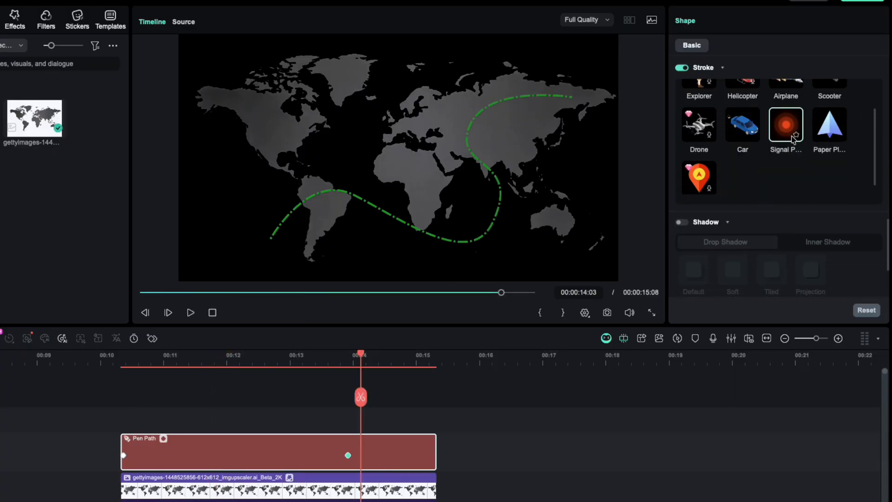
Add the Airplane stroke effect to follow the route and play back the animation.
{"action": "left_click", "coordinate": [786, 123]}
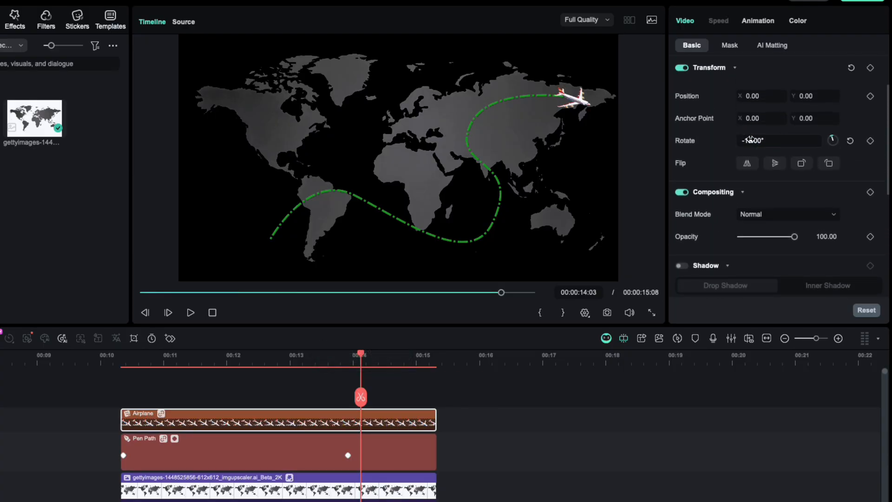
{"action": "left_click", "coordinate": [189, 312]}
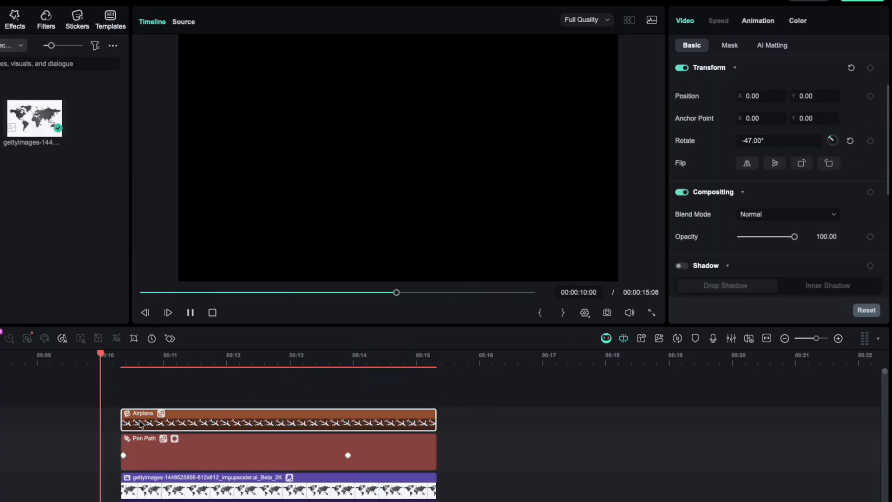